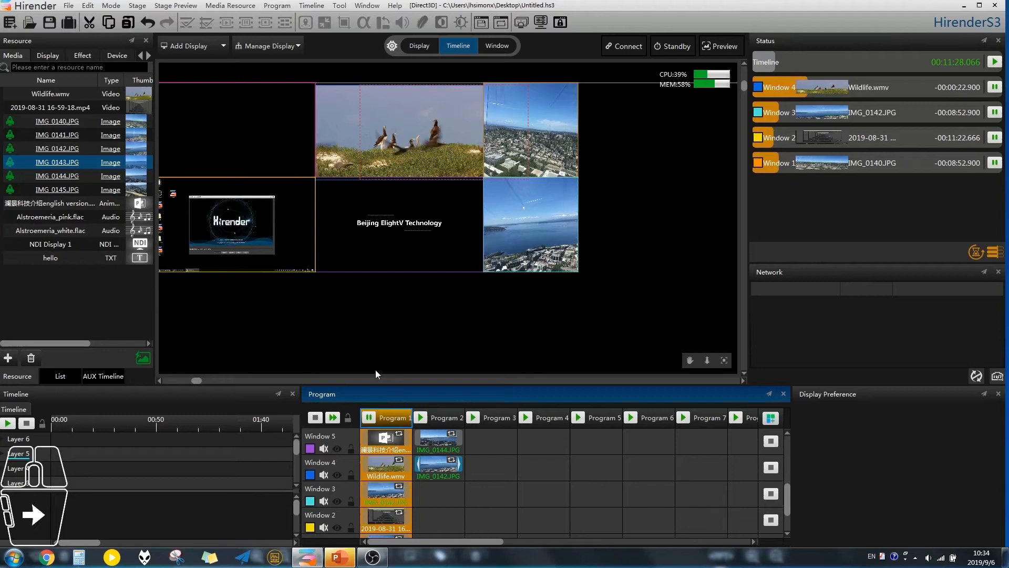
mouse_move(370, 369)
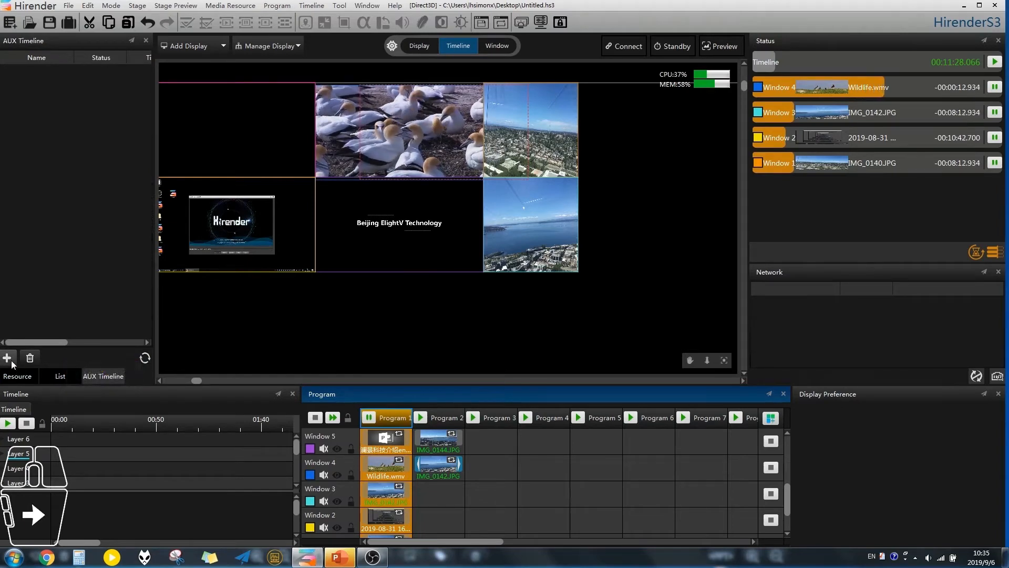
Add a new auxiliary timeline and open AUX Timeline 1 for editing.
left_click(7, 358)
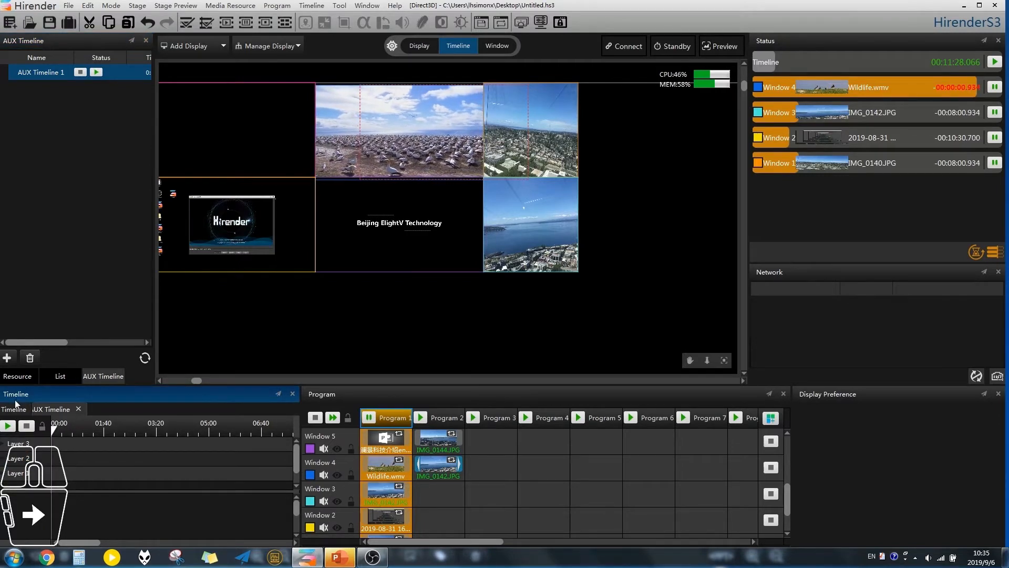
left_click(18, 375)
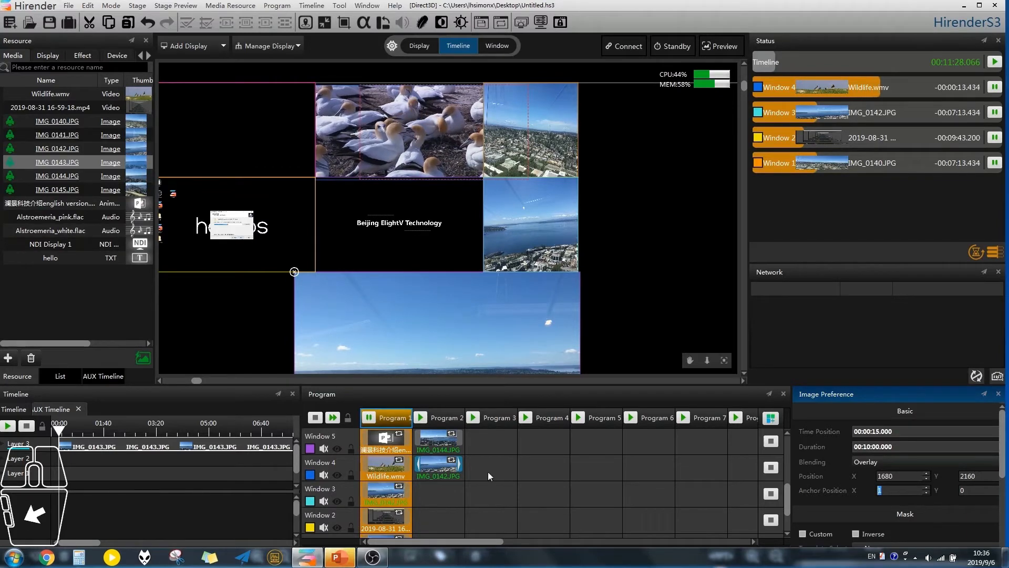
Right-click on the AUX Timeline layer holding the IMG_0143.JPG clips.
right_click(90, 446)
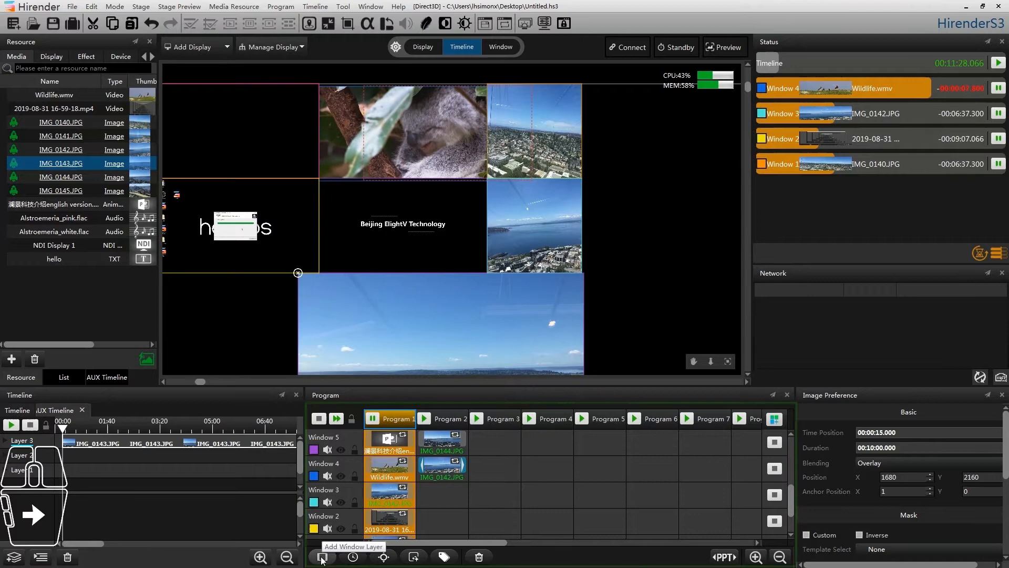
mouse_move(383, 556)
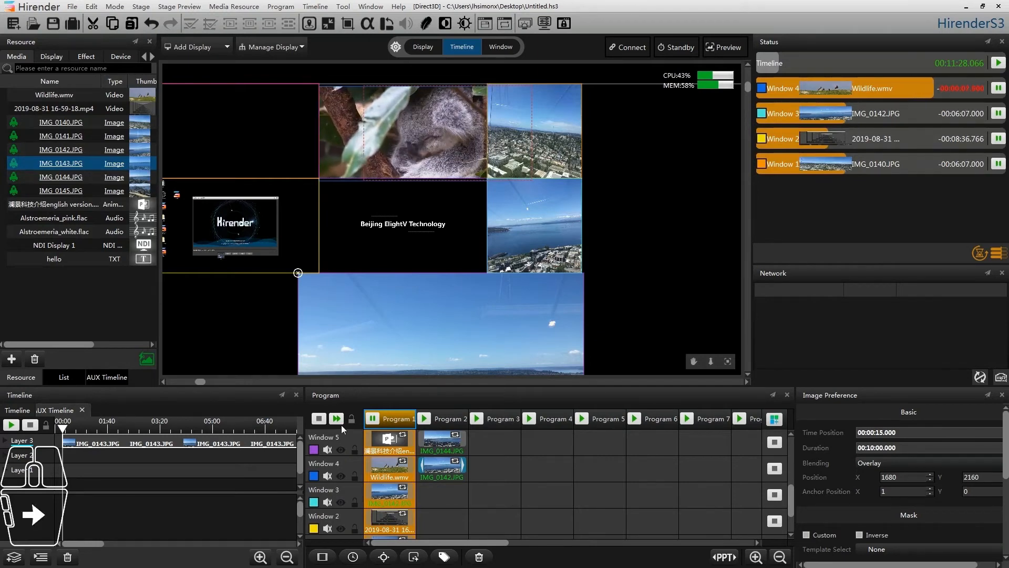
left_click(447, 418)
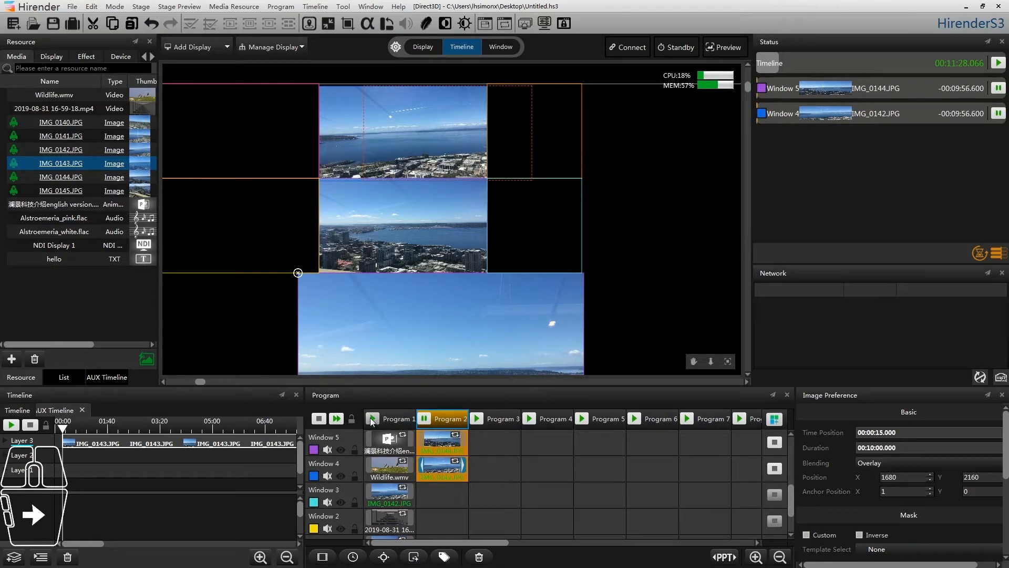
left_click(396, 419)
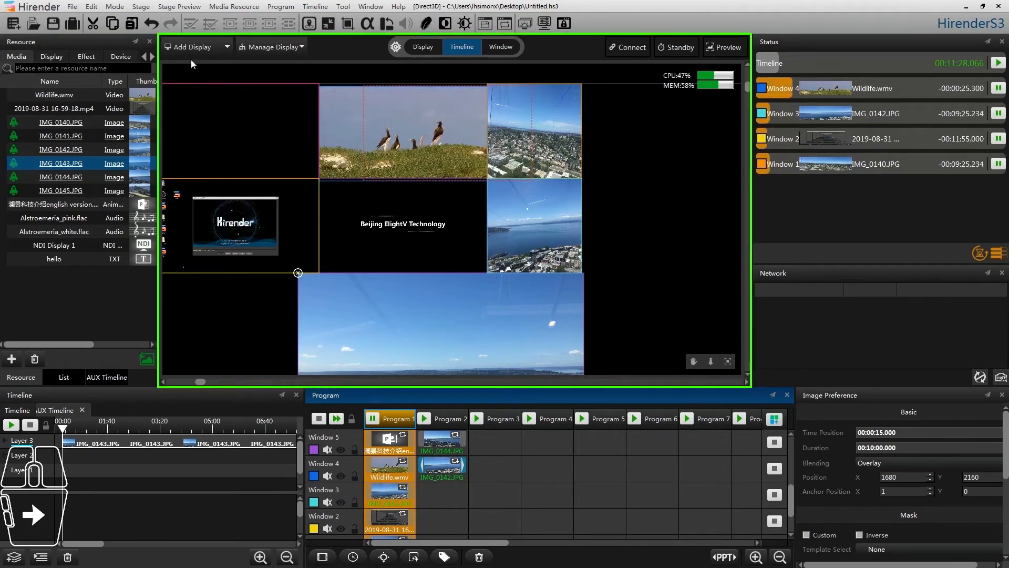
Add a local display using the connected 1920×1080 screen.
left_click(192, 46)
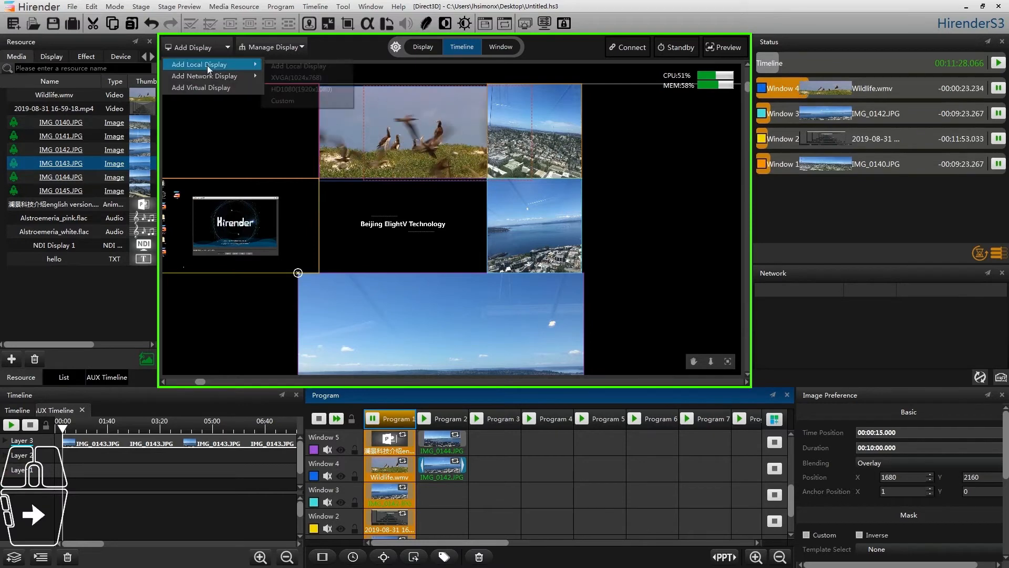
mouse_move(200, 64)
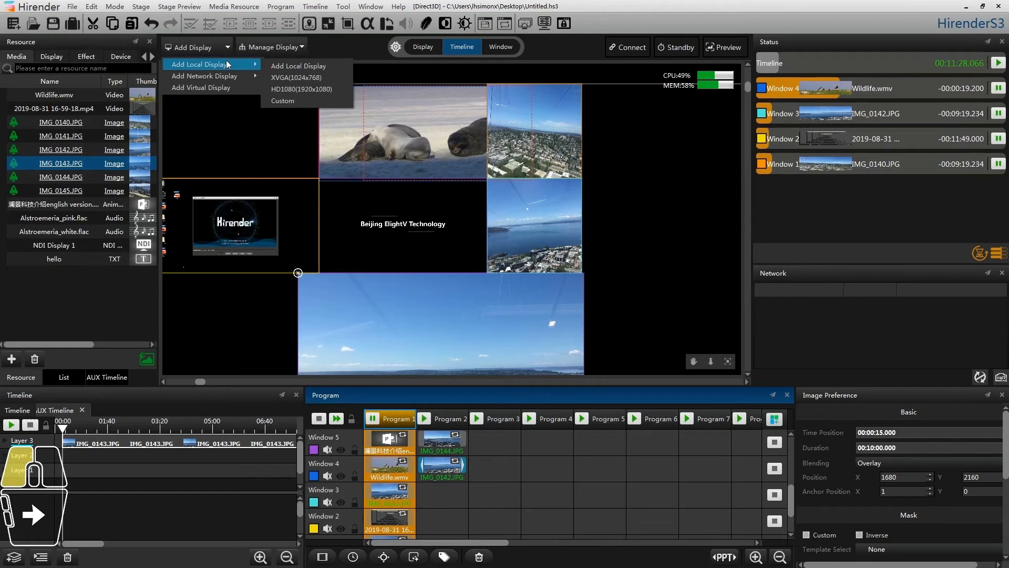
left_click(298, 66)
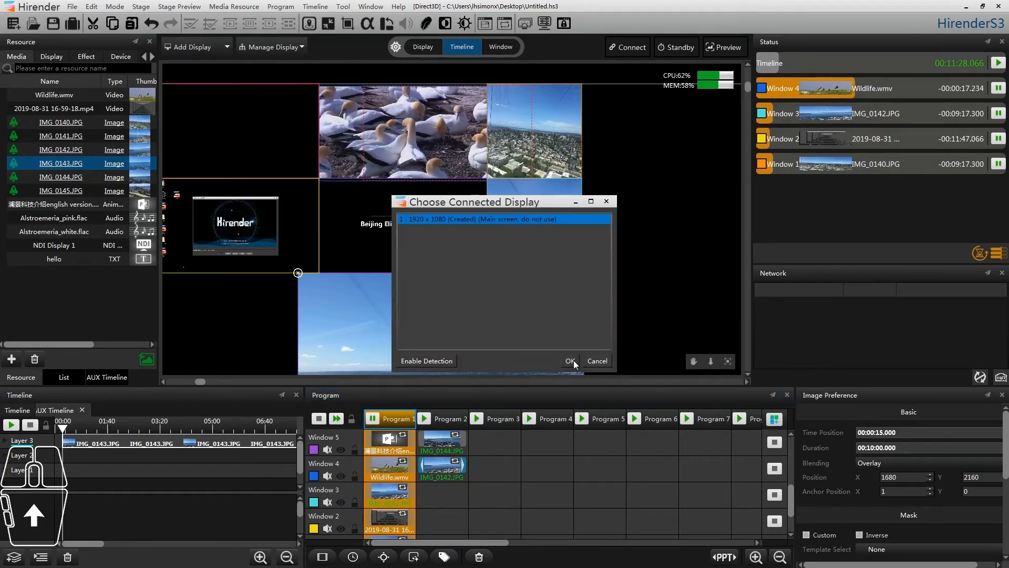
left_click(569, 361)
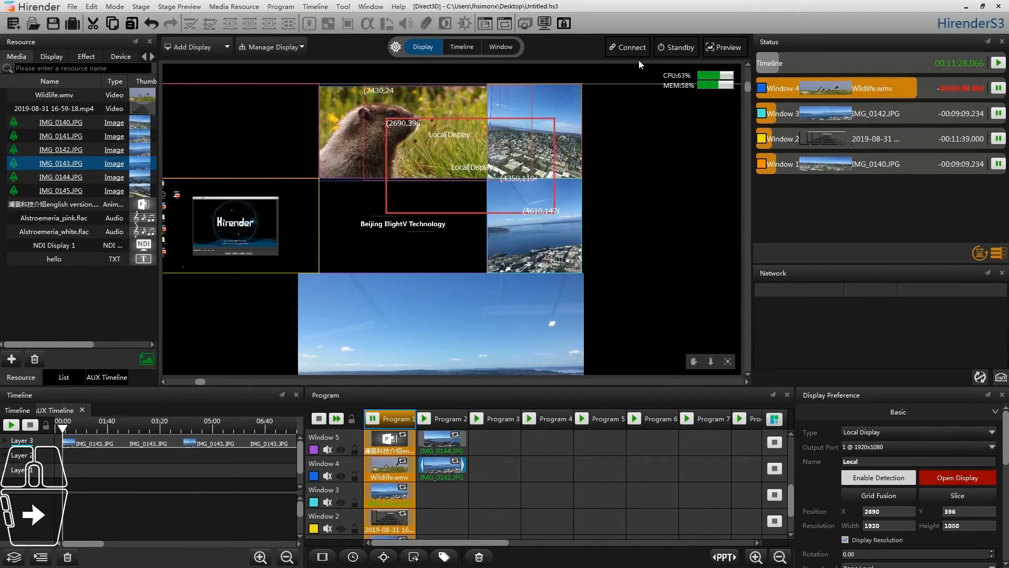
Connect the project to its displays for live output.
left_click(626, 47)
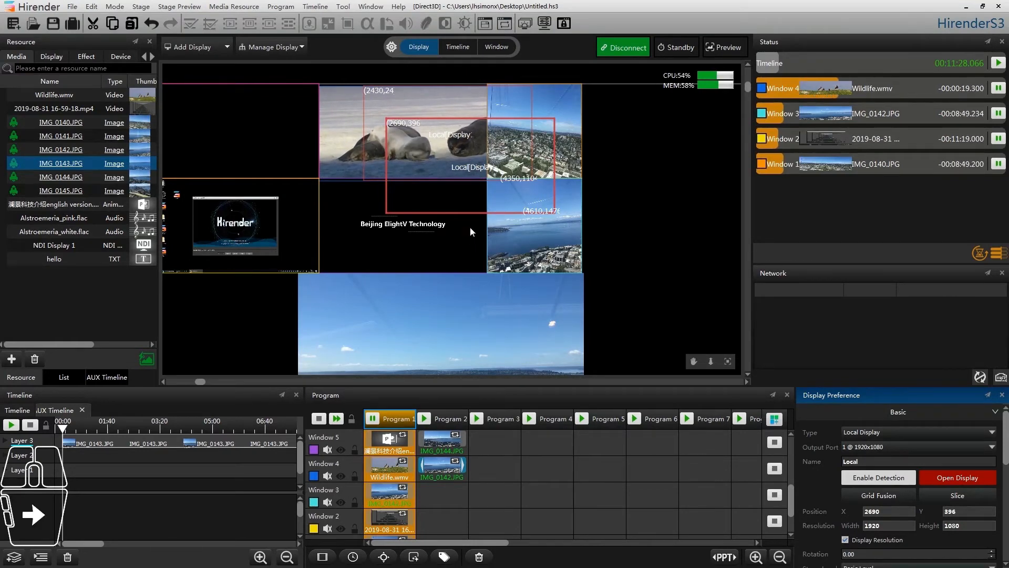
left_click(72, 6)
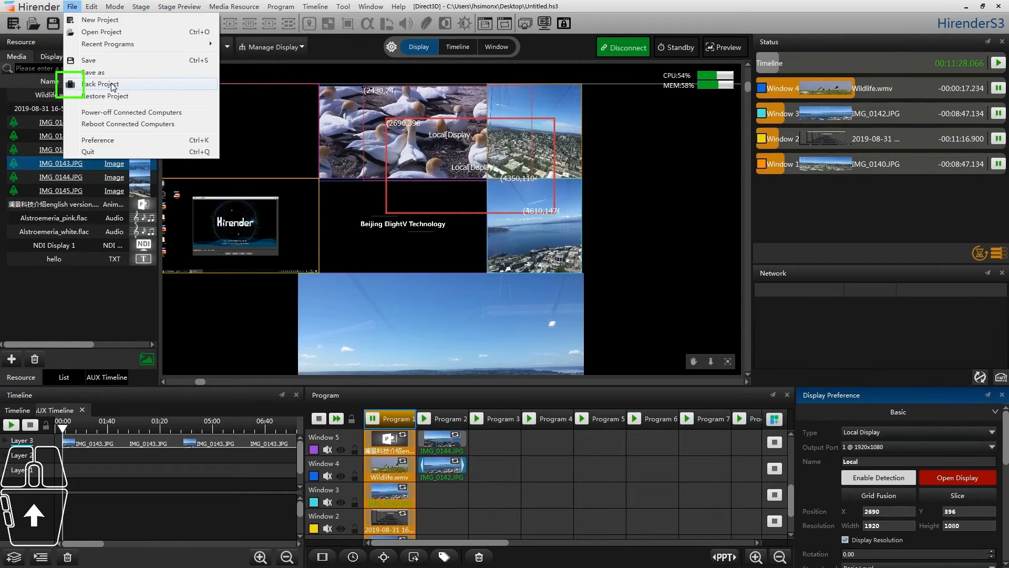
Start Pack Project, save the project, and choose Desktop as destination.
left_click(101, 83)
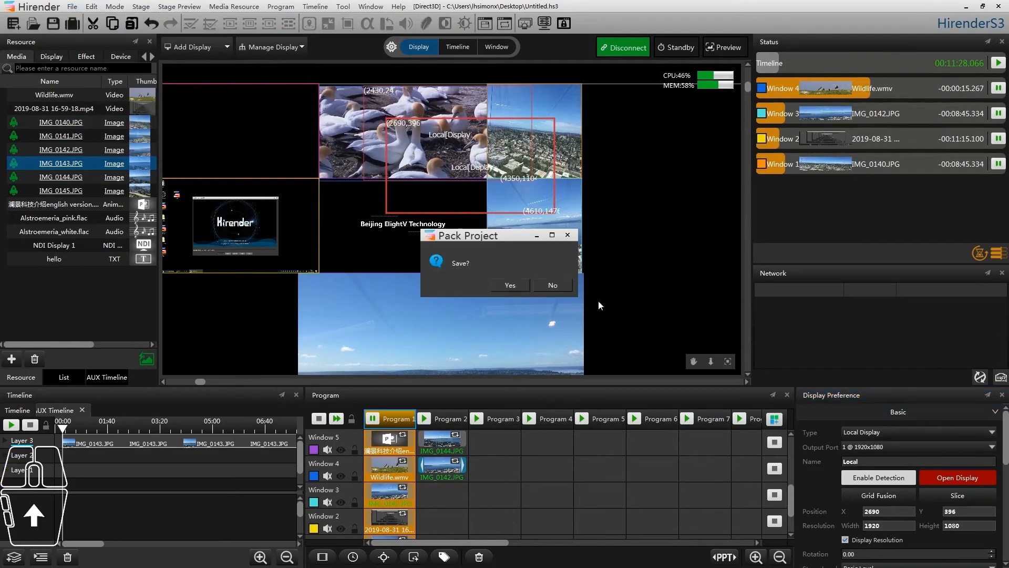
left_click(509, 285)
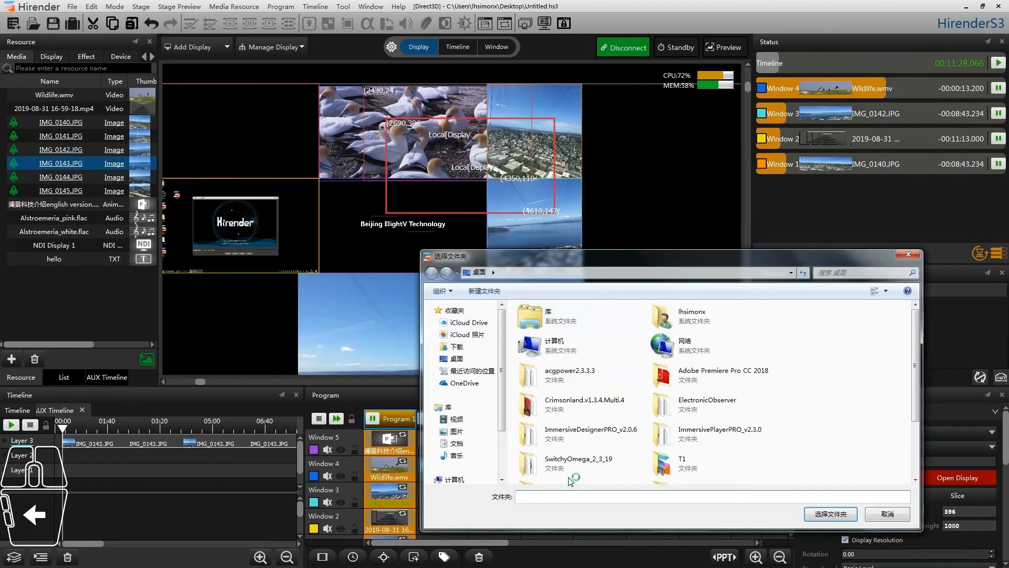
left_click(457, 358)
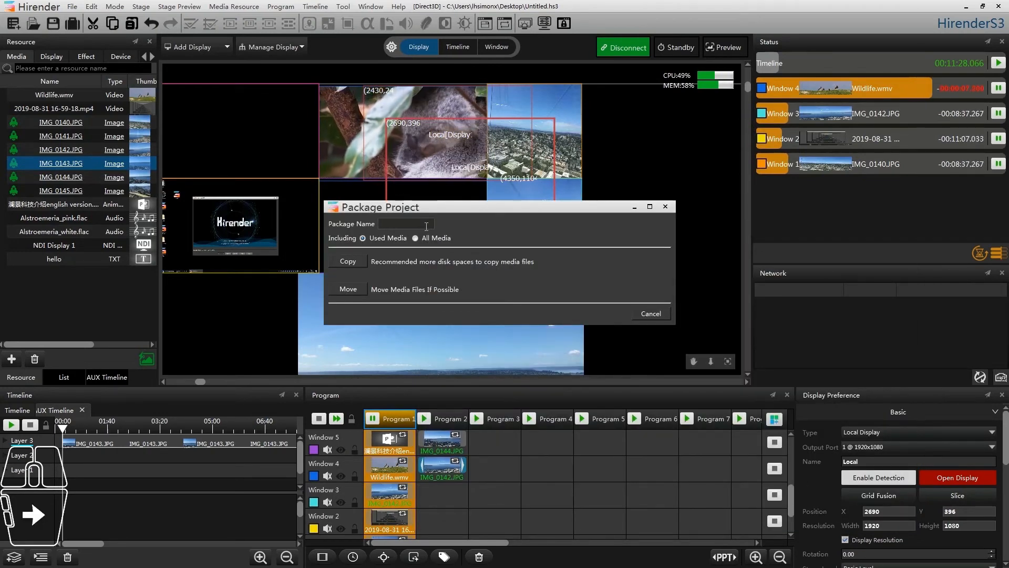
Name the package T1 and copy its used media.
type("T1")
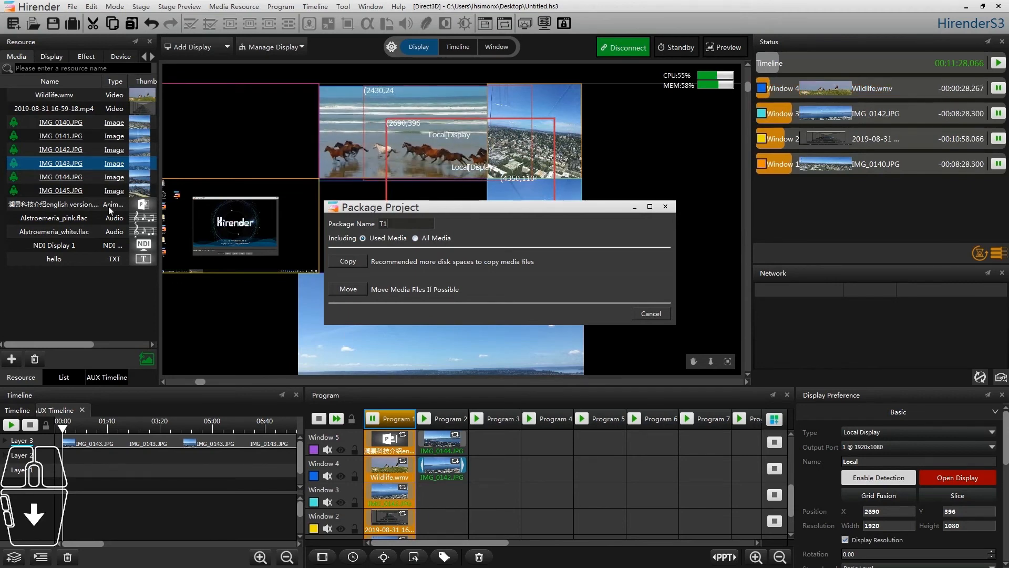
mouse_move(466, 309)
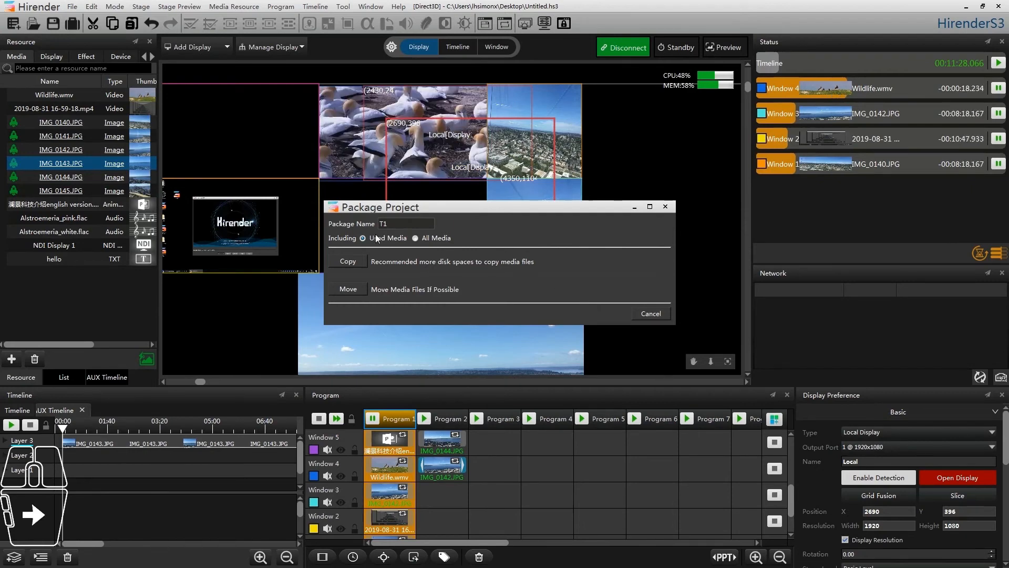
left_click(347, 261)
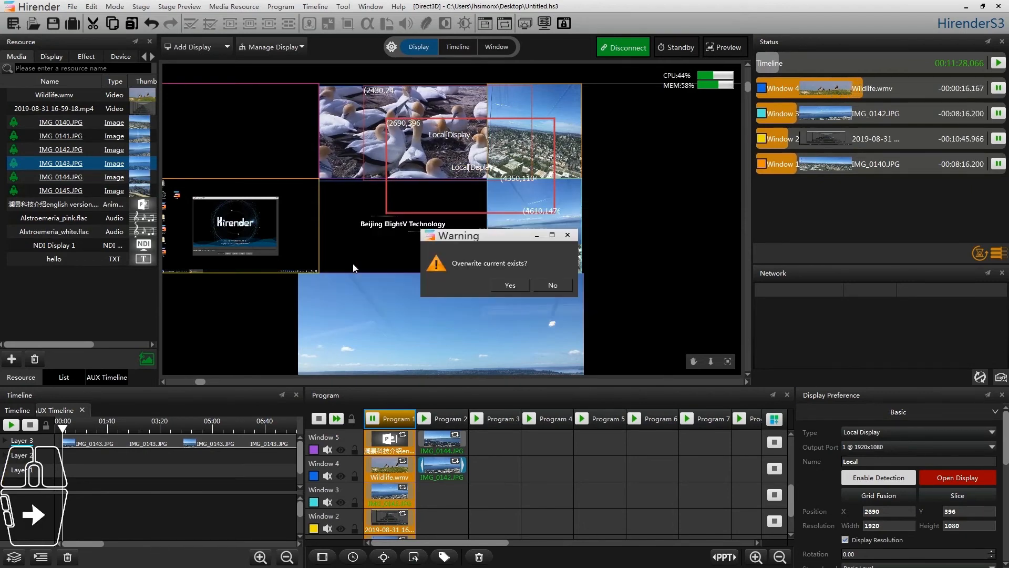